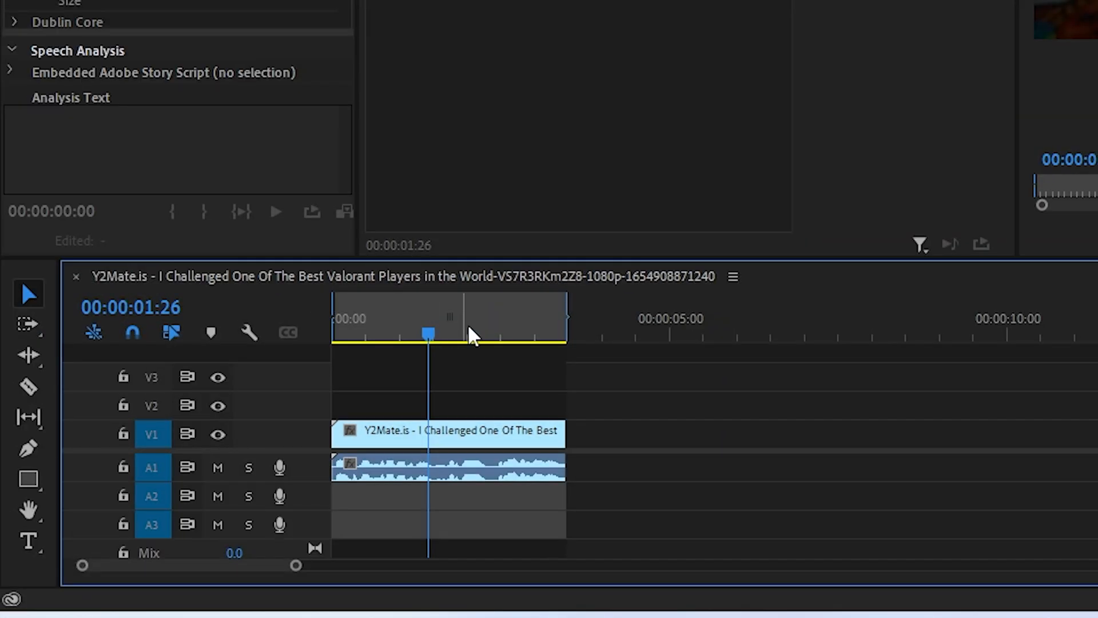
mouse_move(578, 329)
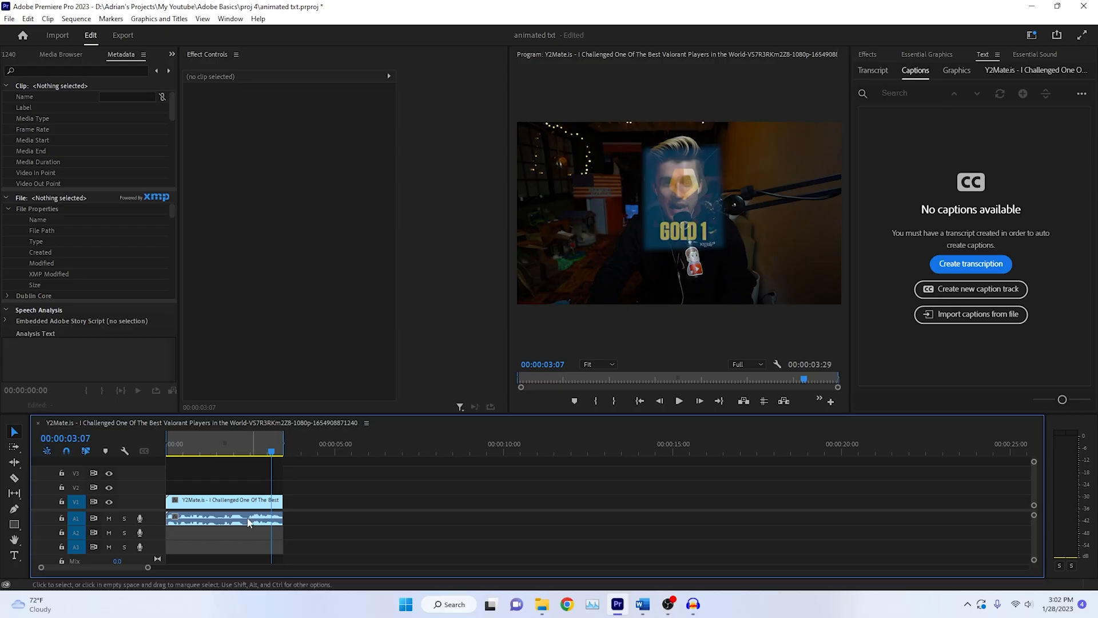
mouse_move(238, 511)
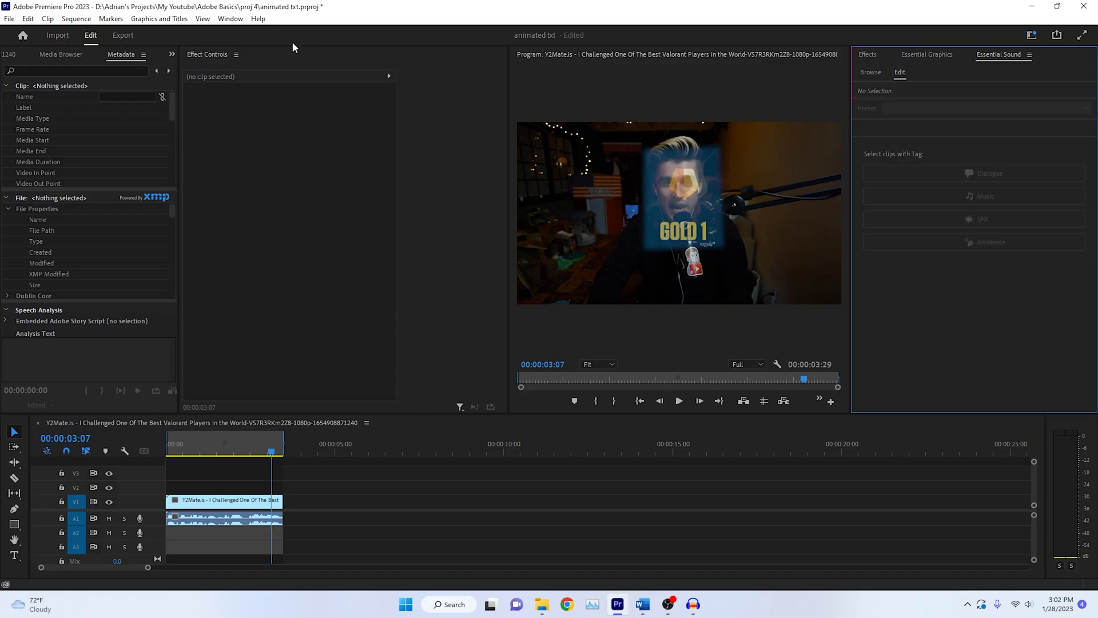
mouse_move(237, 18)
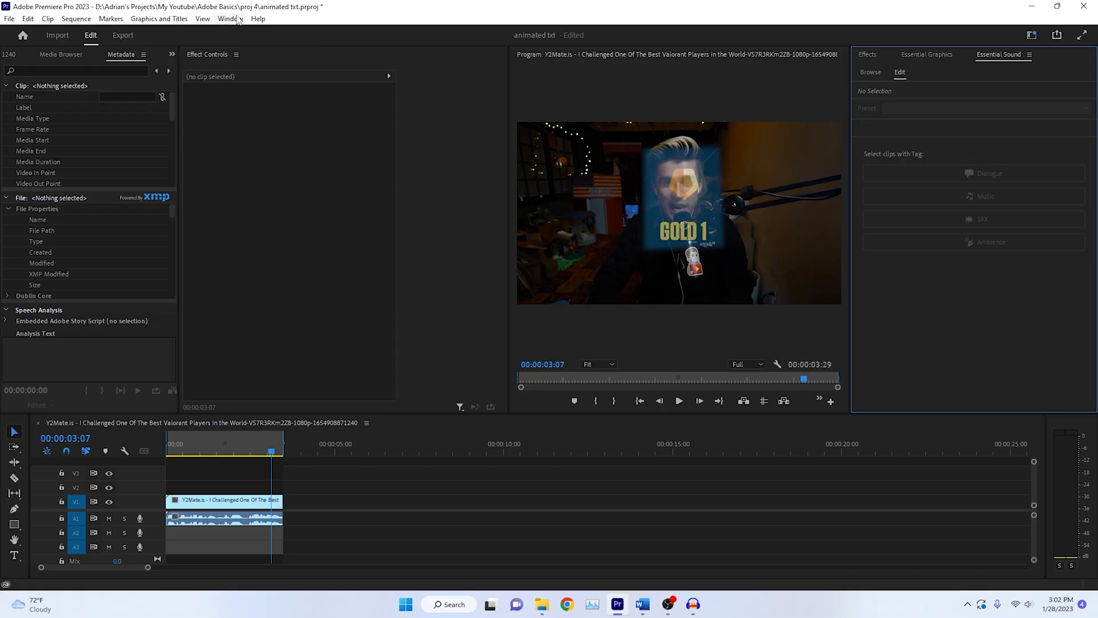
Open the Text panel from the Window menu to show the Captions tab
click(229, 19)
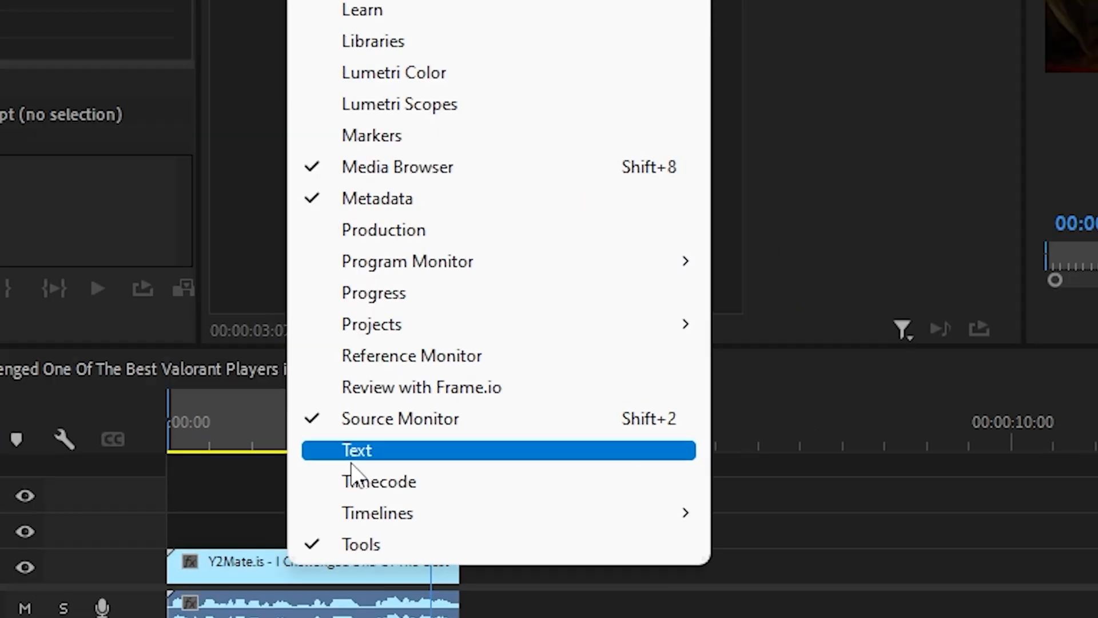
click(356, 449)
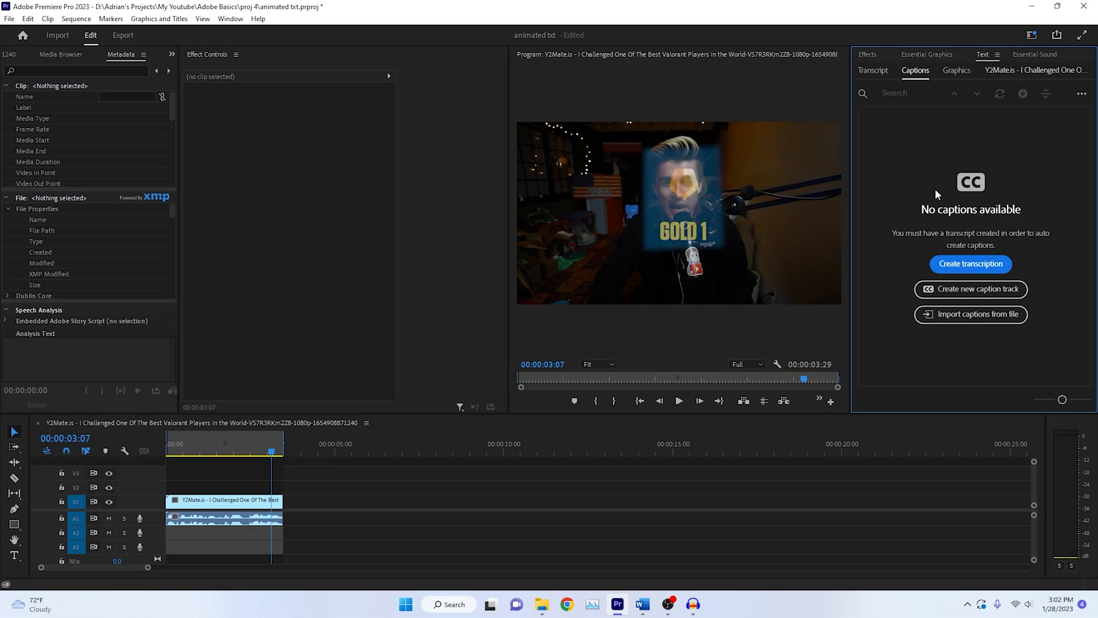
Transcribe Audio 1 speech, limited to the in-to-out point range
click(971, 264)
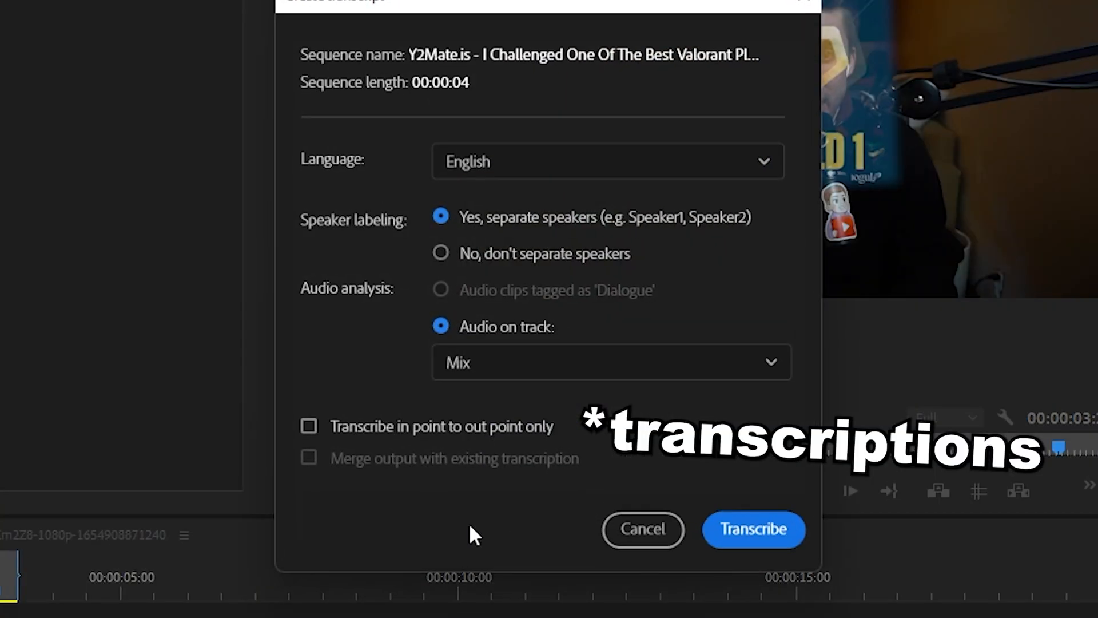
click(578, 336)
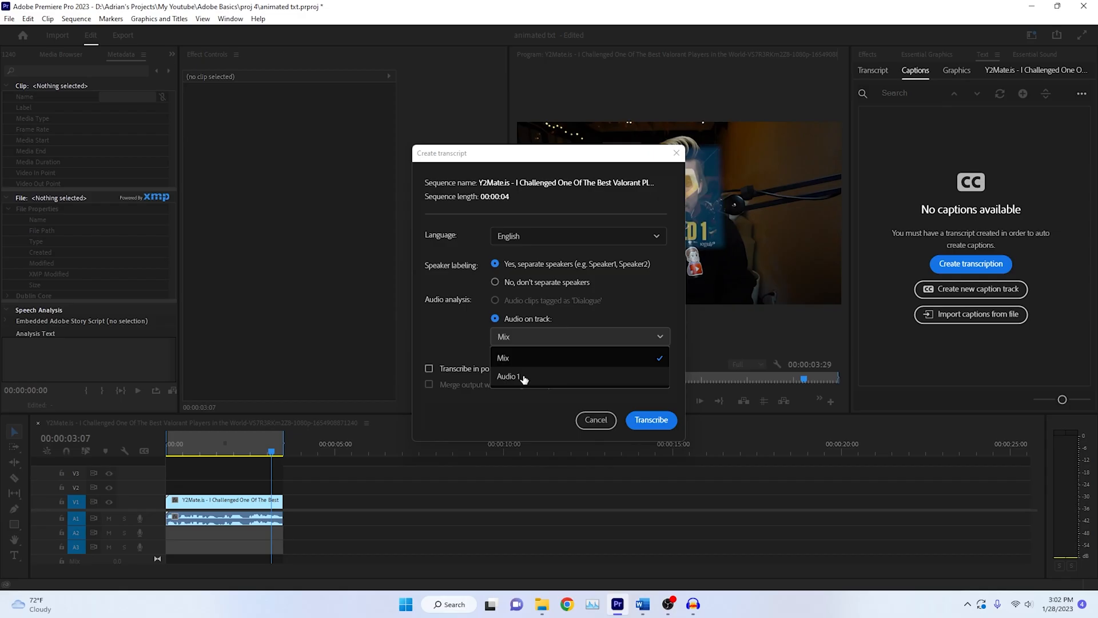
click(509, 376)
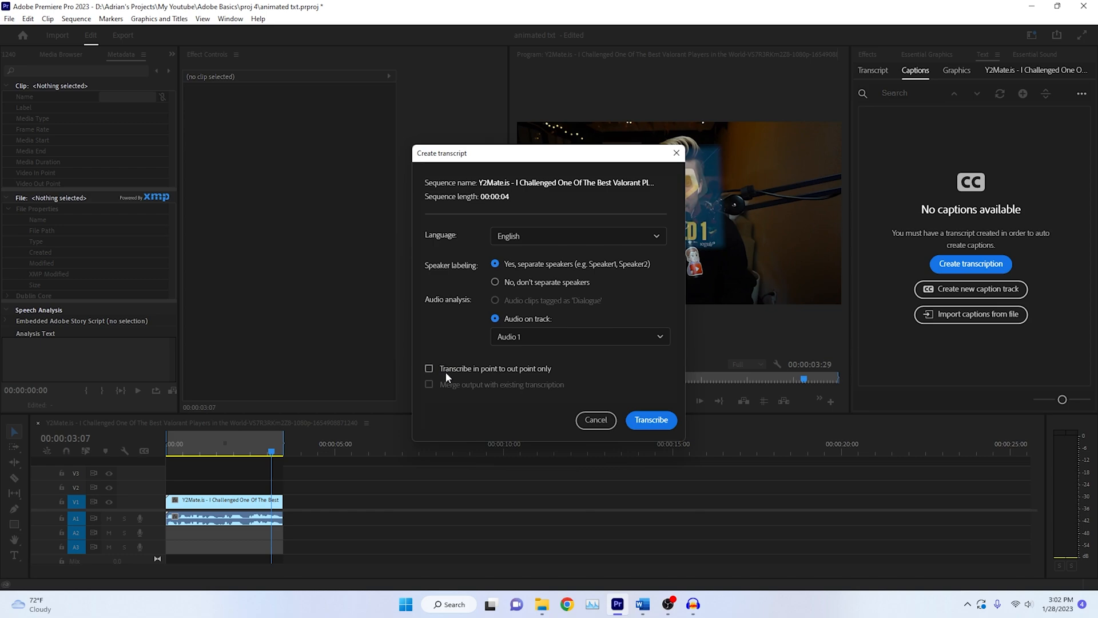
click(429, 369)
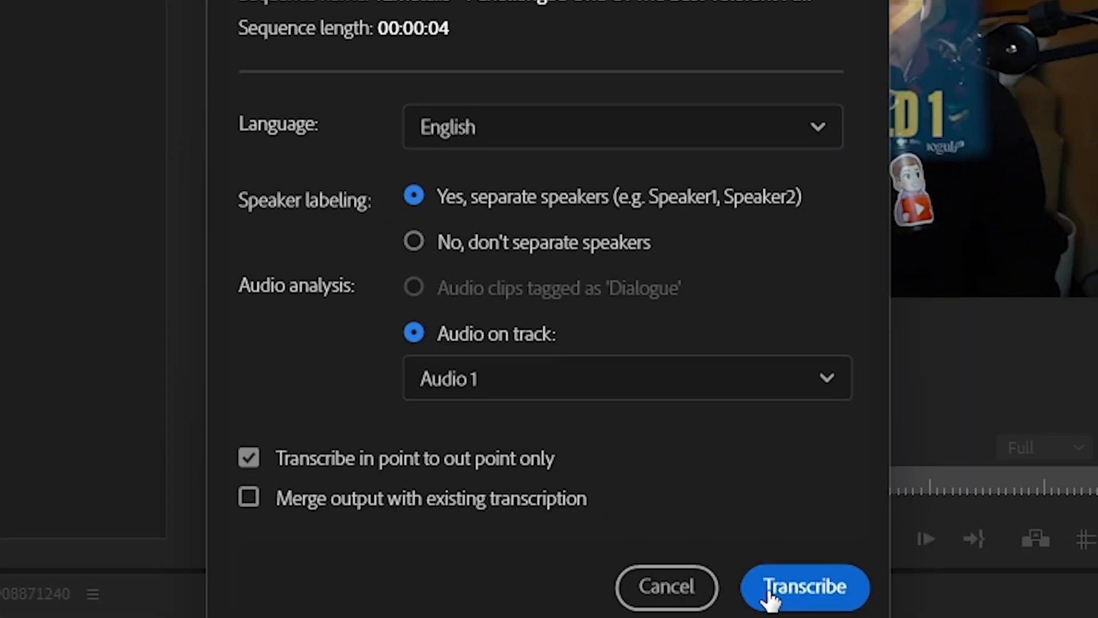
click(803, 586)
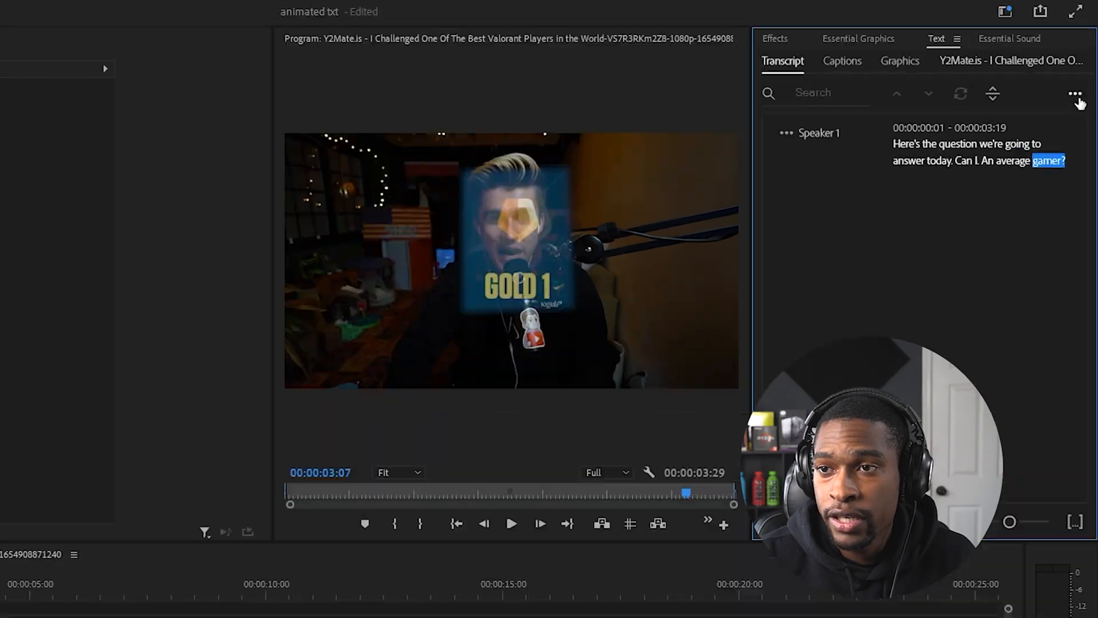
Create captions from the transcript using Single lines preferences
click(1074, 94)
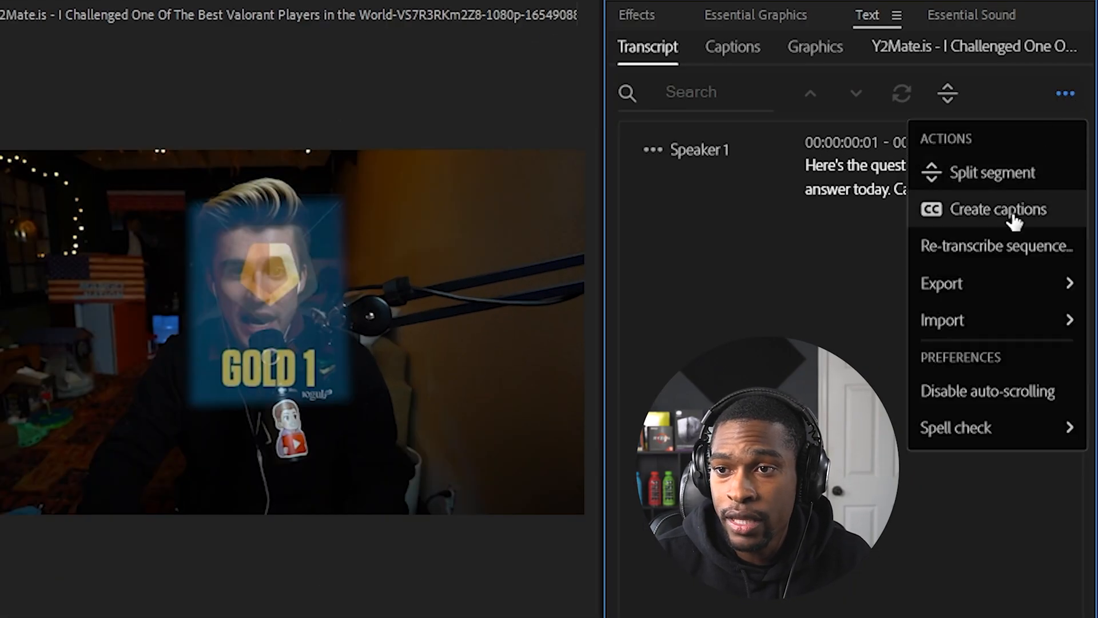
click(999, 209)
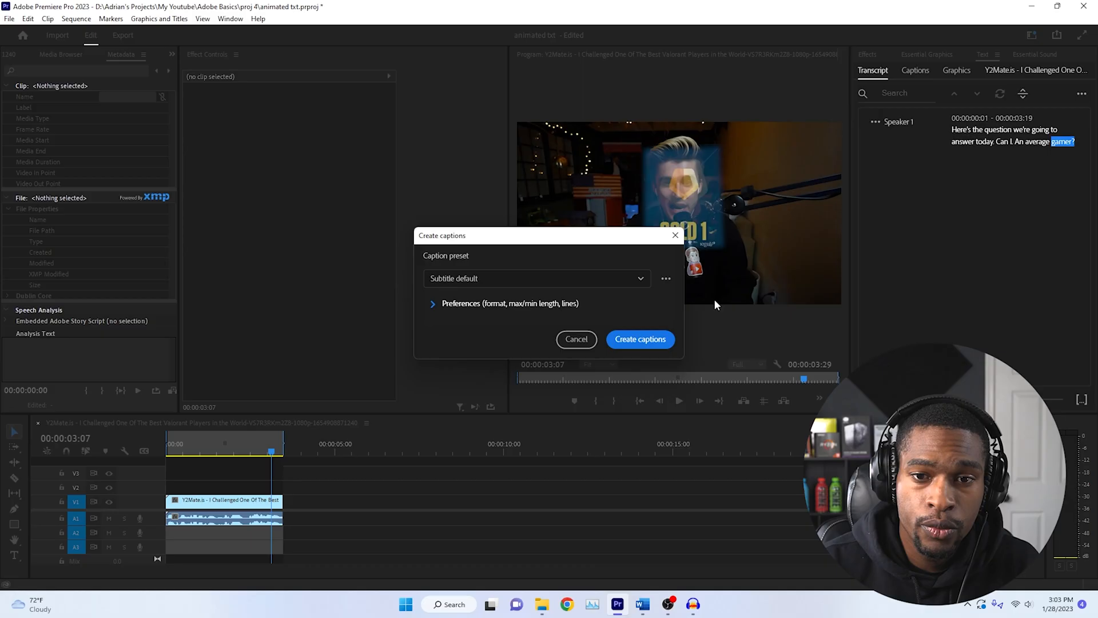
mouse_move(469, 311)
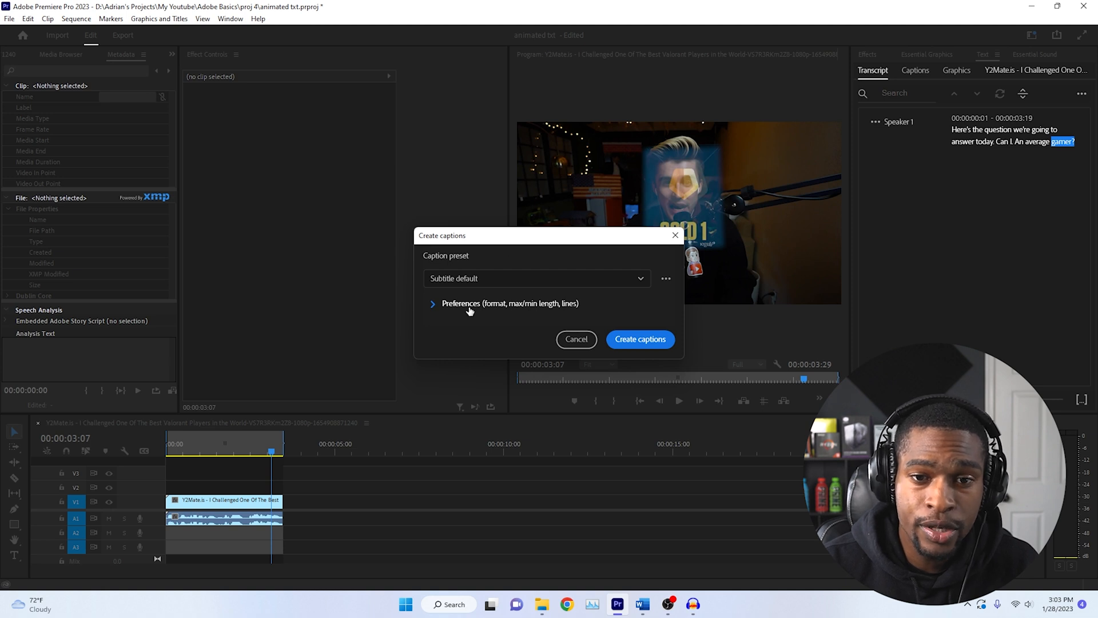
click(433, 303)
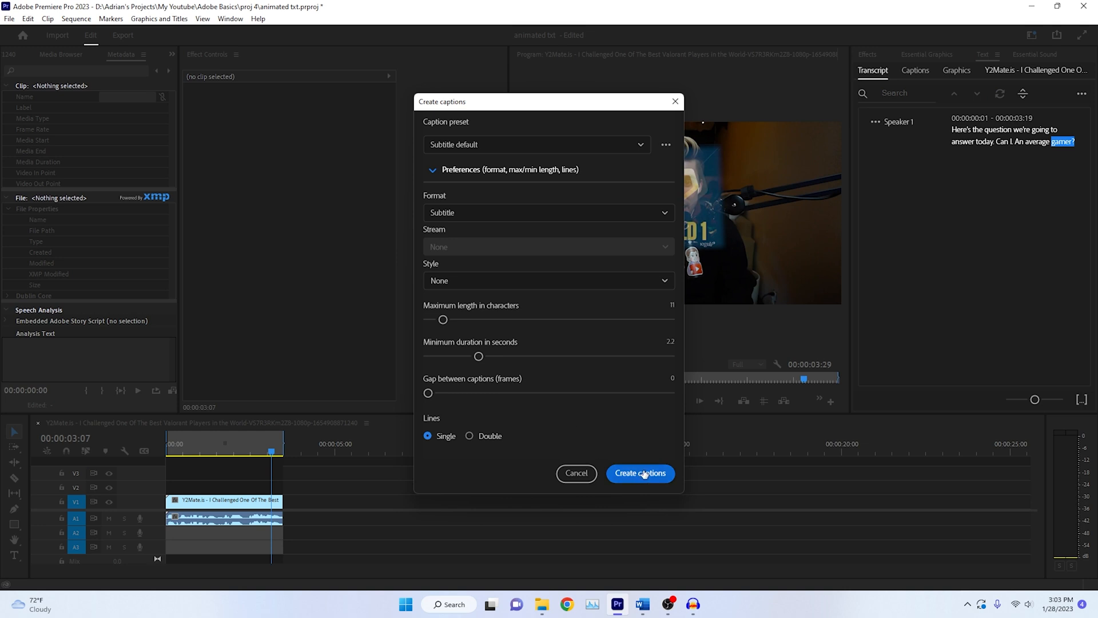
click(639, 473)
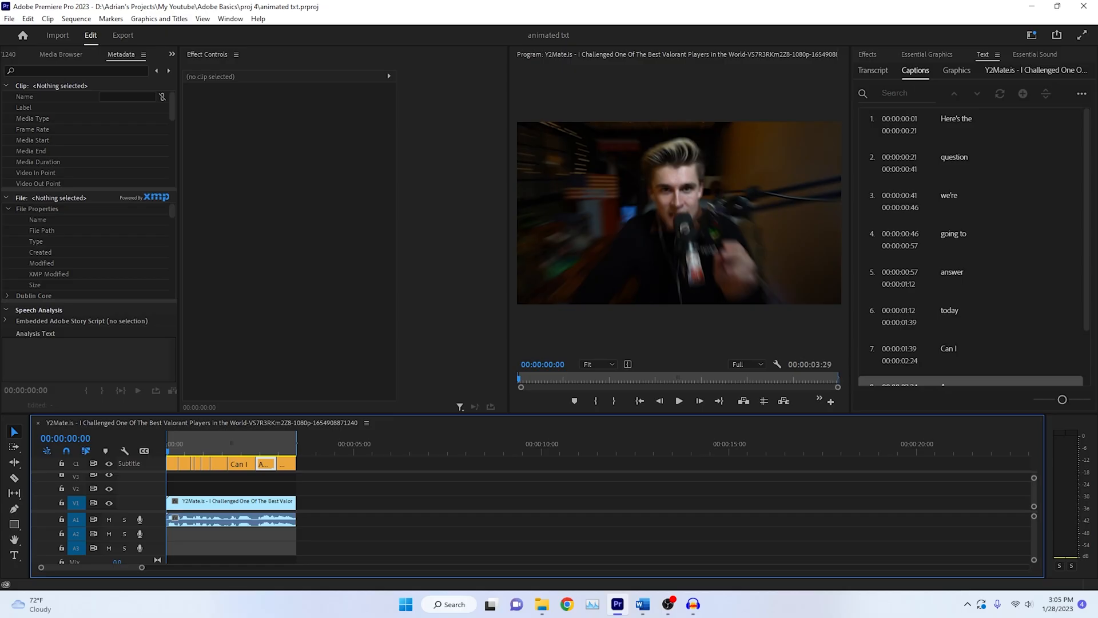
mouse_move(296, 460)
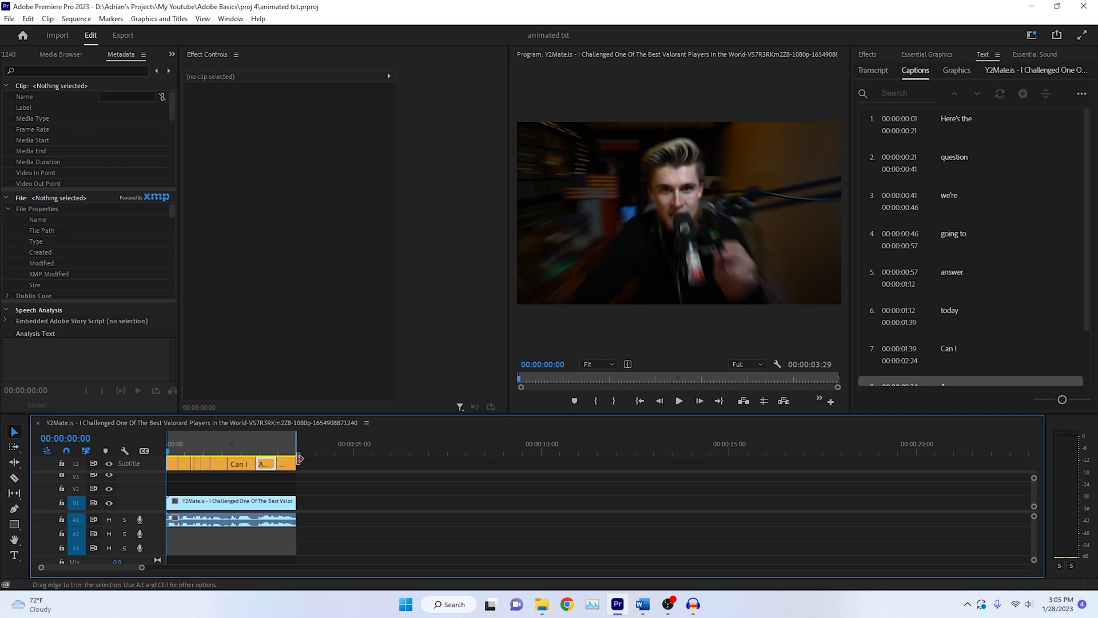
mouse_move(312, 468)
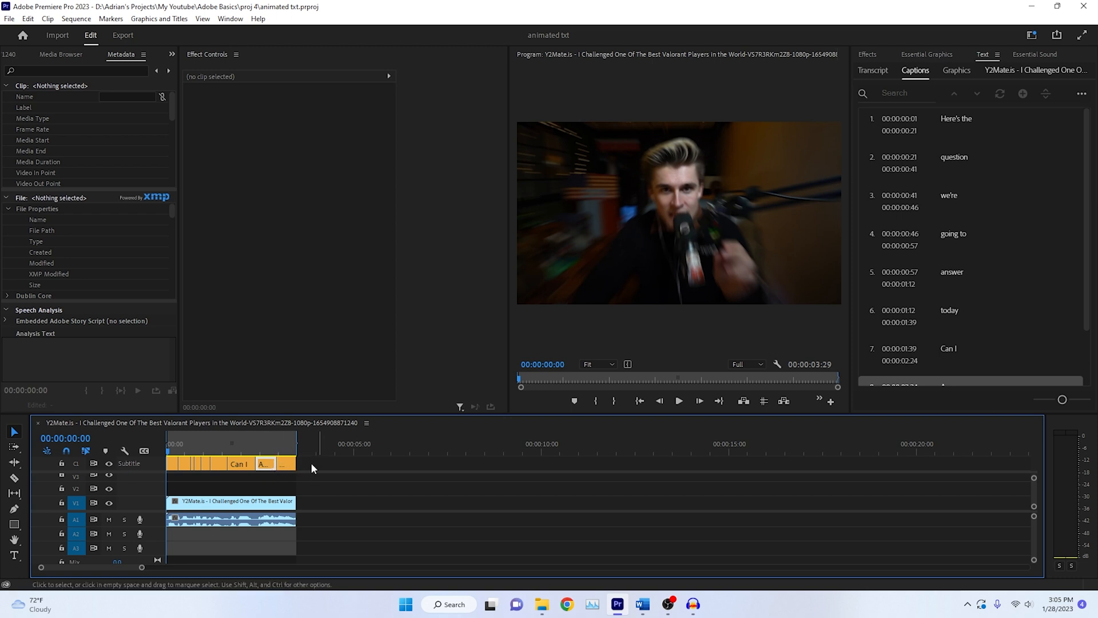
mouse_move(231, 481)
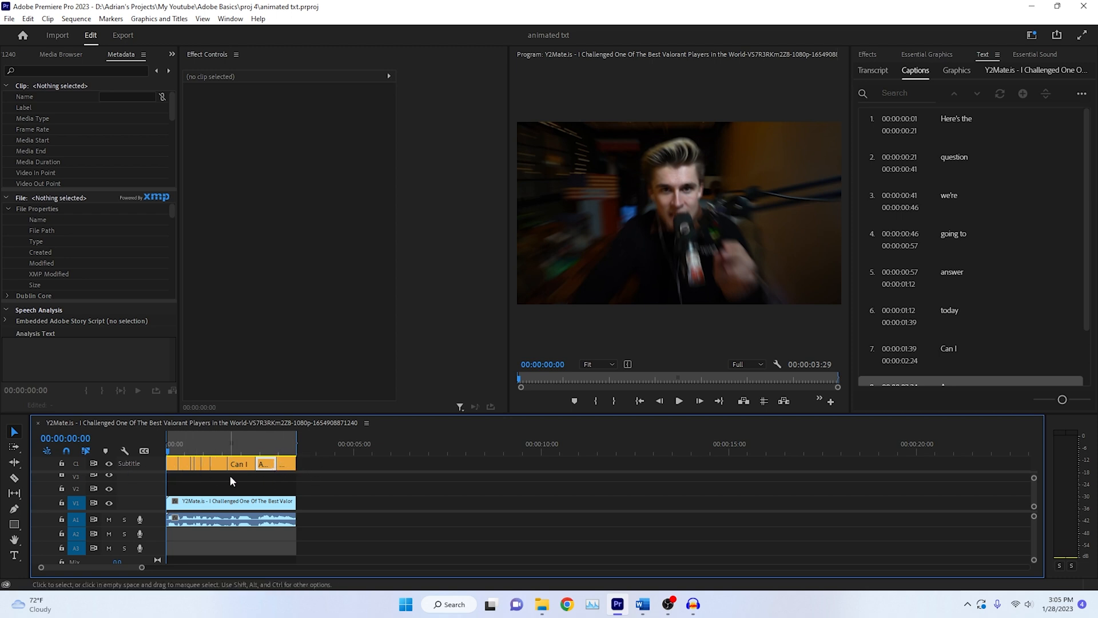
mouse_move(327, 477)
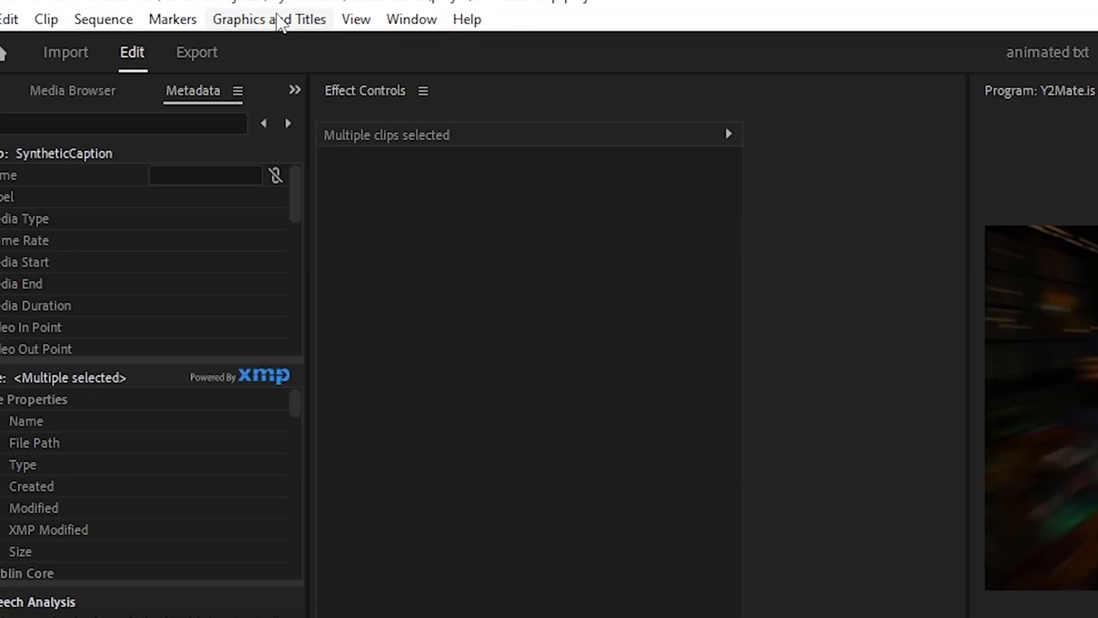
Upgrade the captions to graphic clips via Graphics and Titles
click(268, 19)
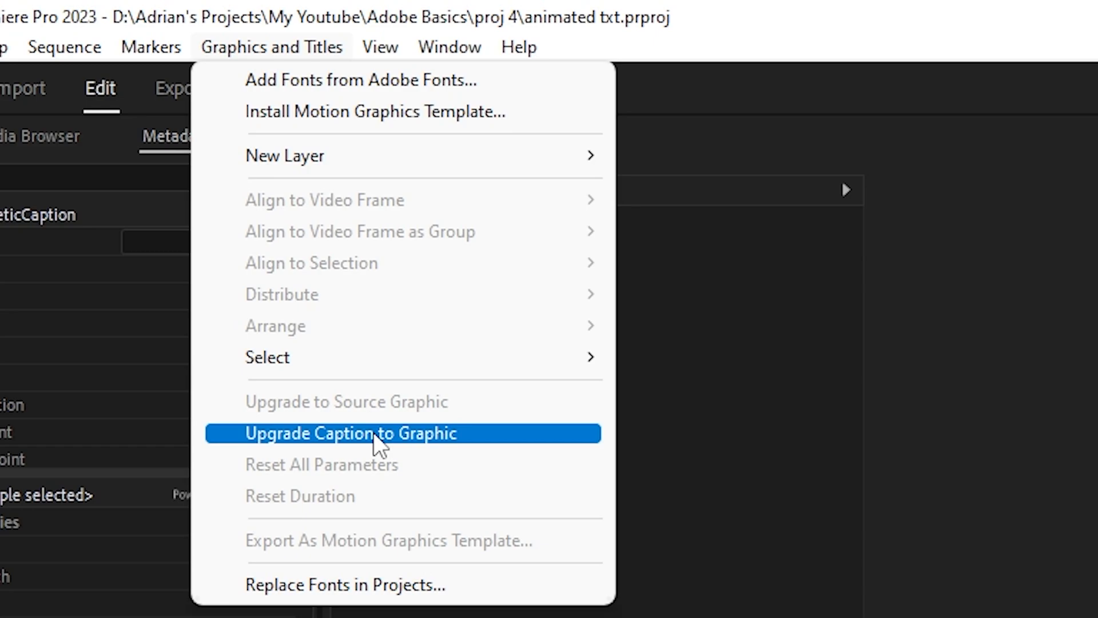
click(350, 432)
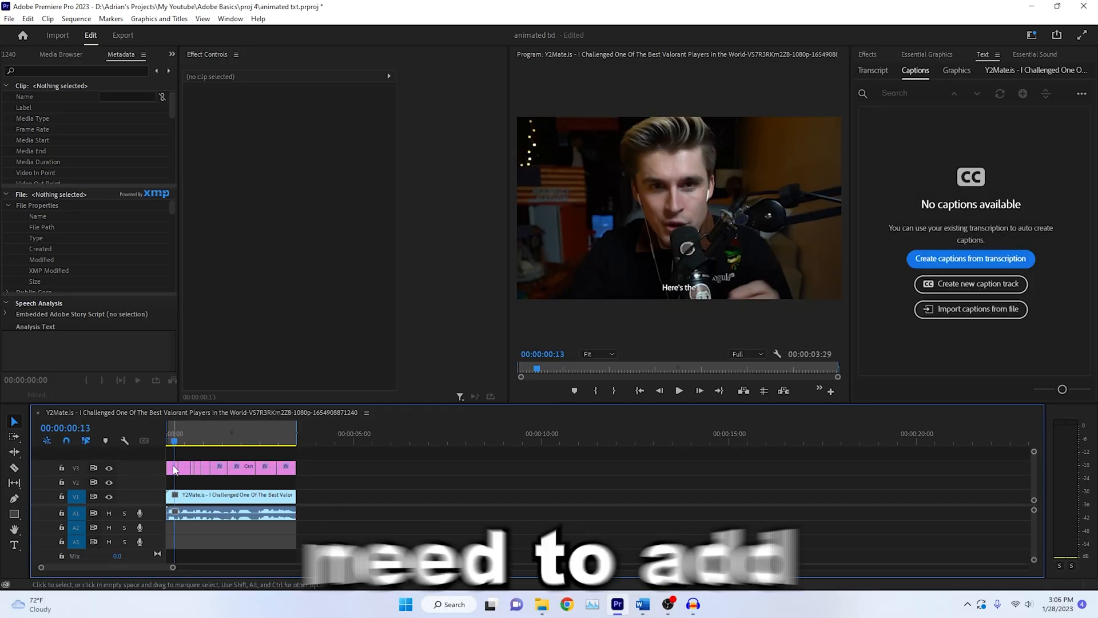
Select the first caption graphic and increase its Font Size in Essential Graphics
click(174, 467)
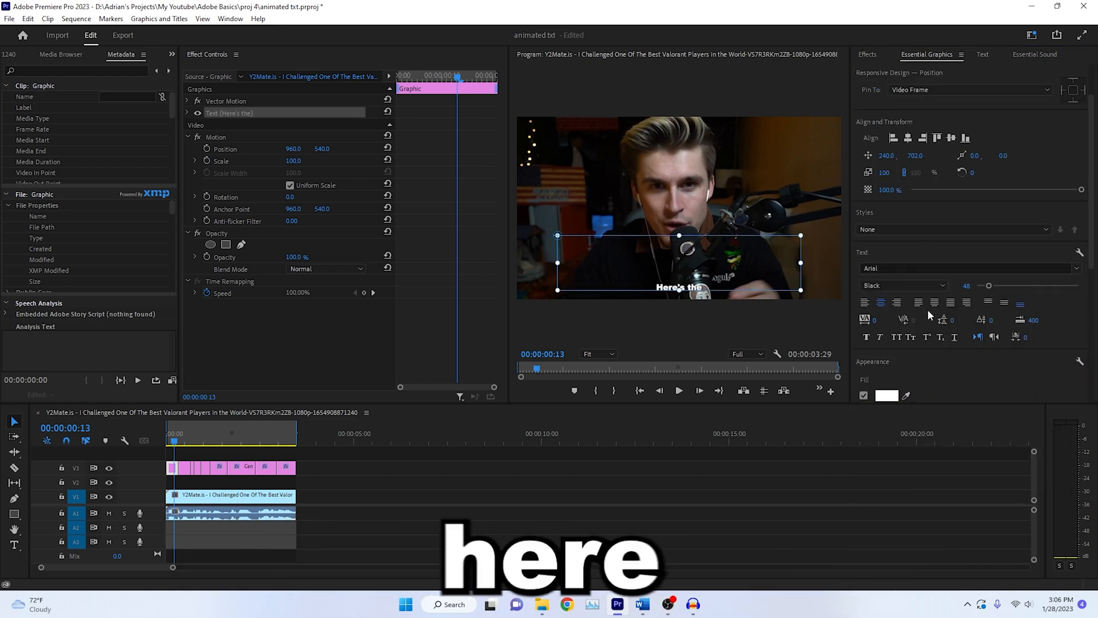
mouse_move(963, 284)
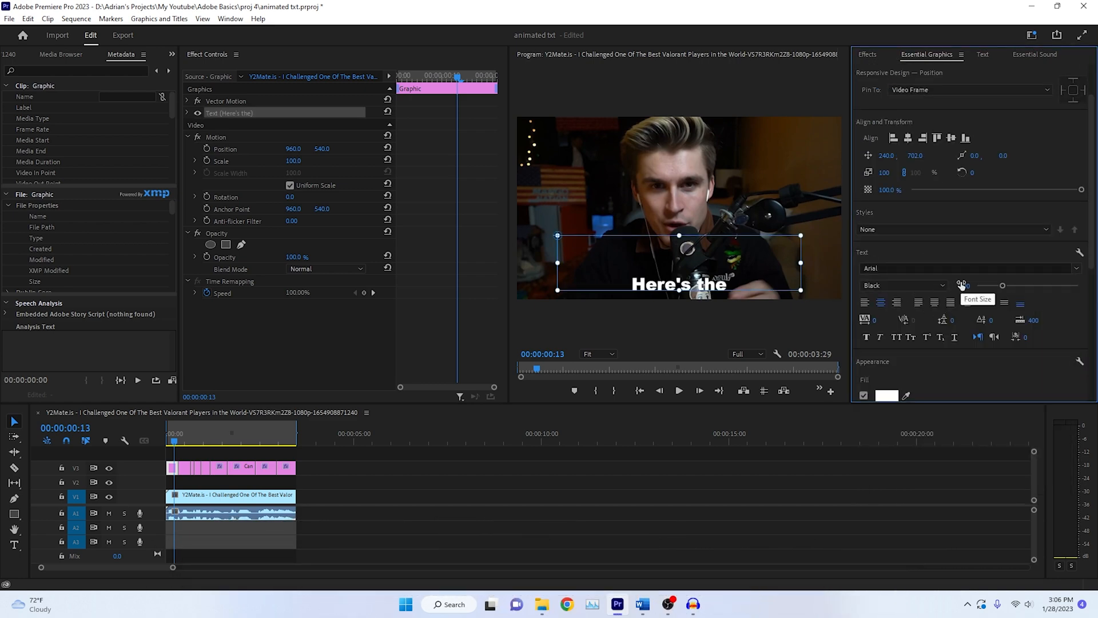
scroll(down, 3)
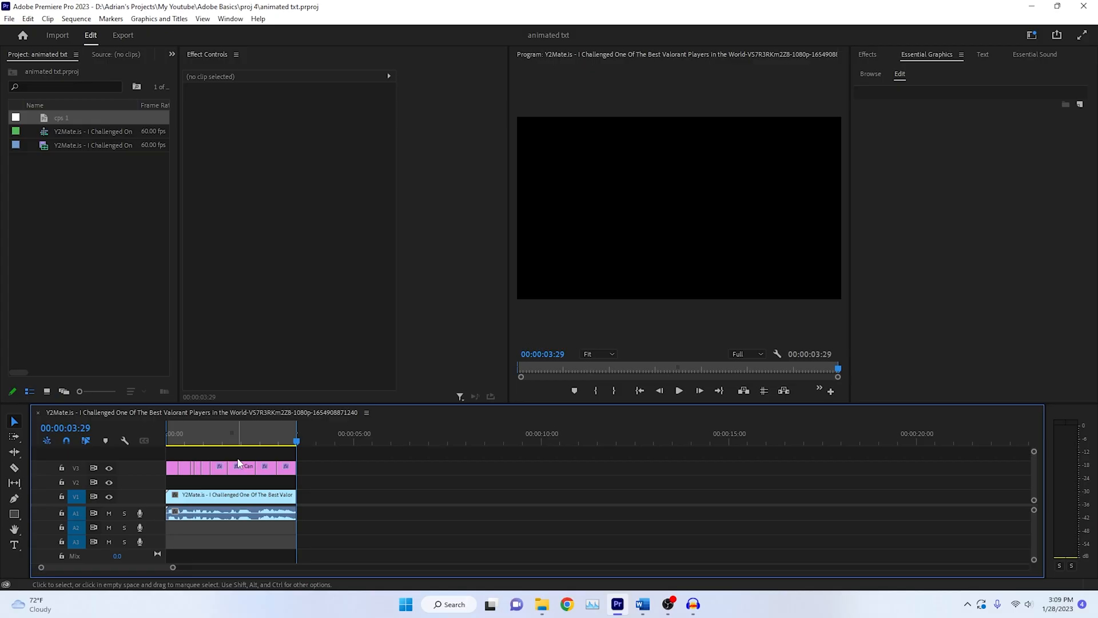
Select all the caption graphic clips on V3
click(867, 55)
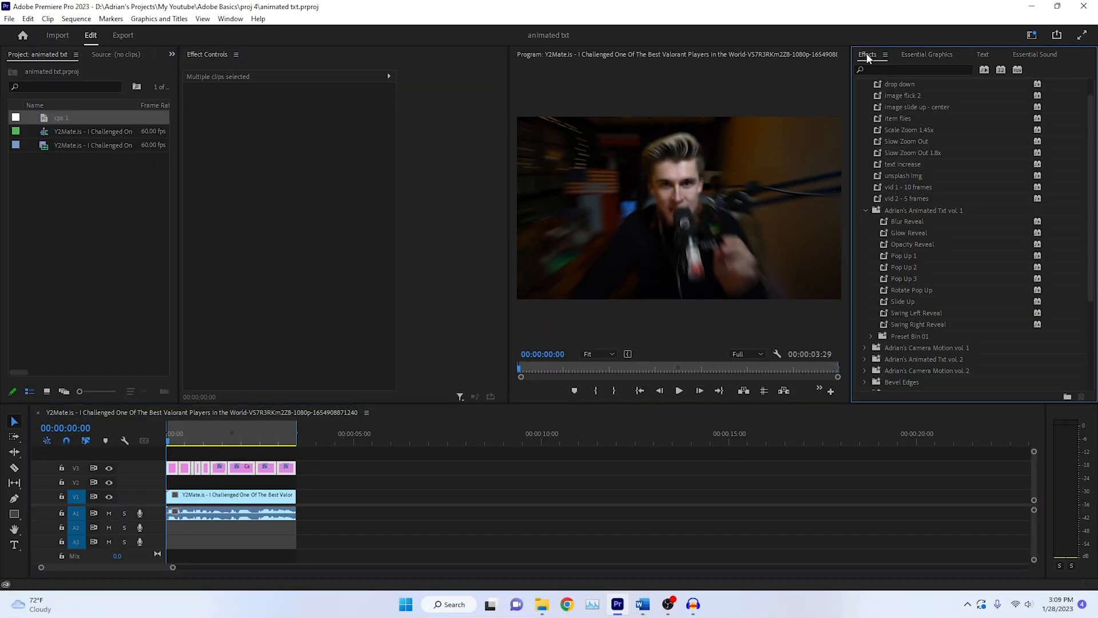
mouse_move(920, 271)
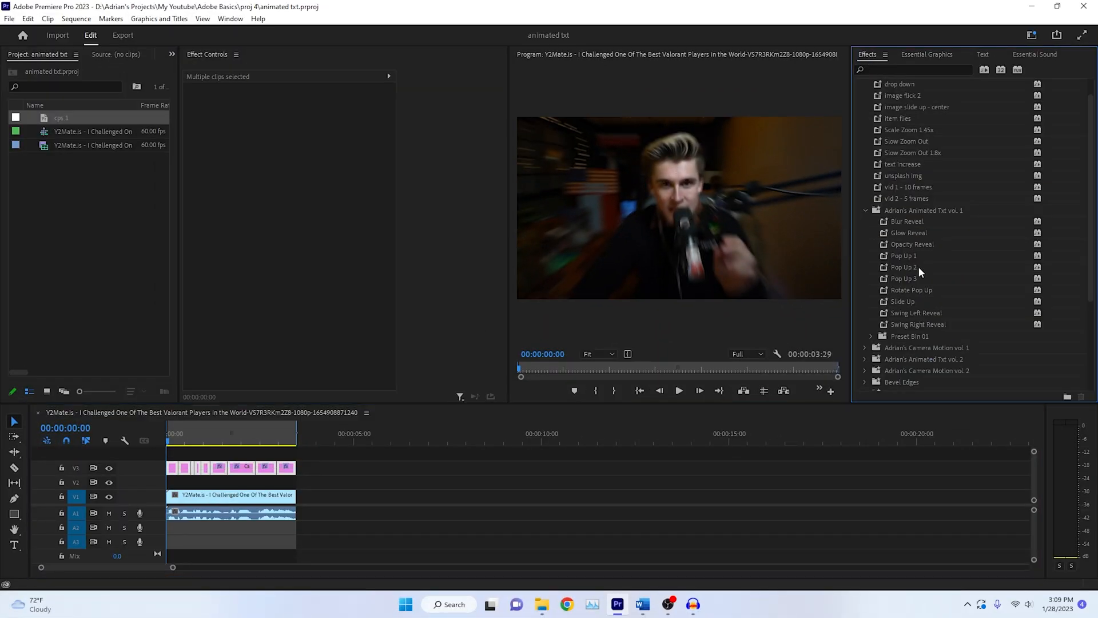
Apply the Slide Up animated text preset to the selected caption clips
click(905, 267)
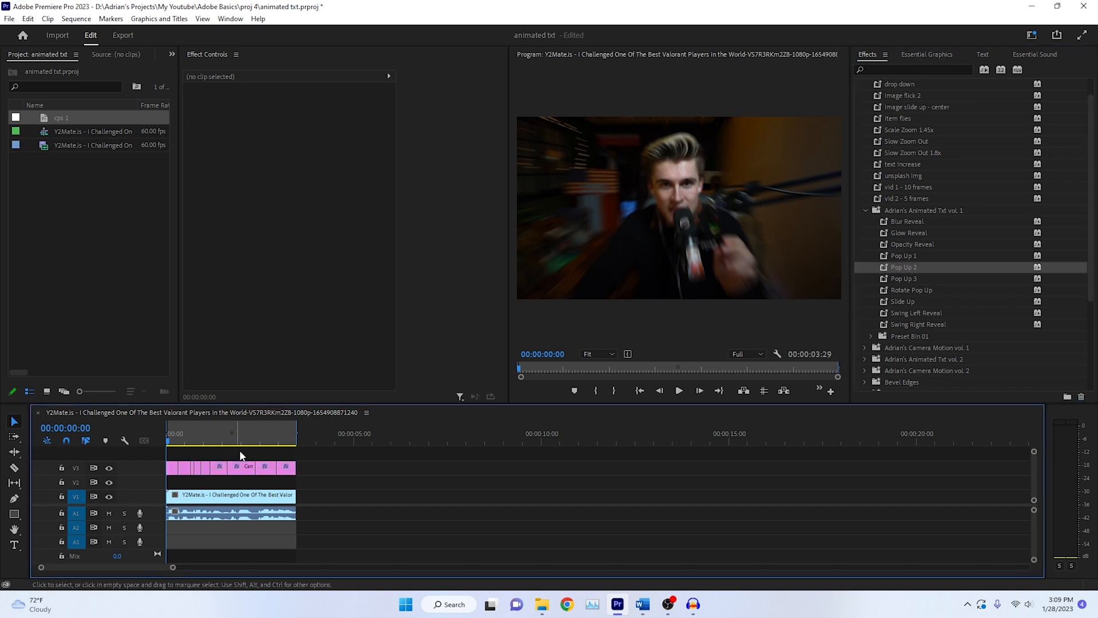
mouse_move(236, 447)
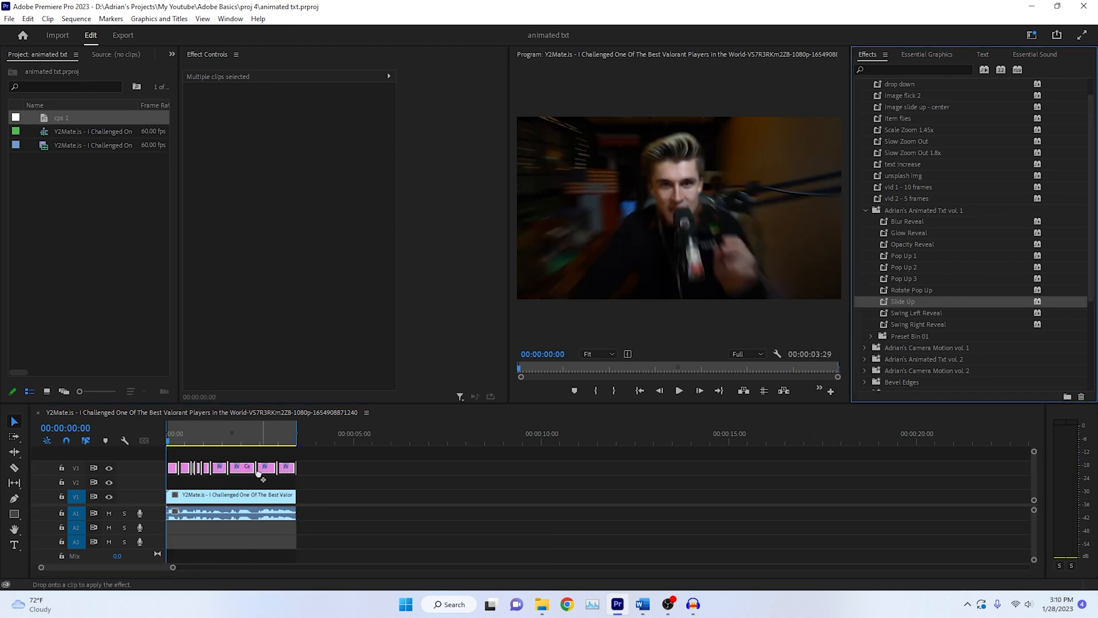
click(678, 390)
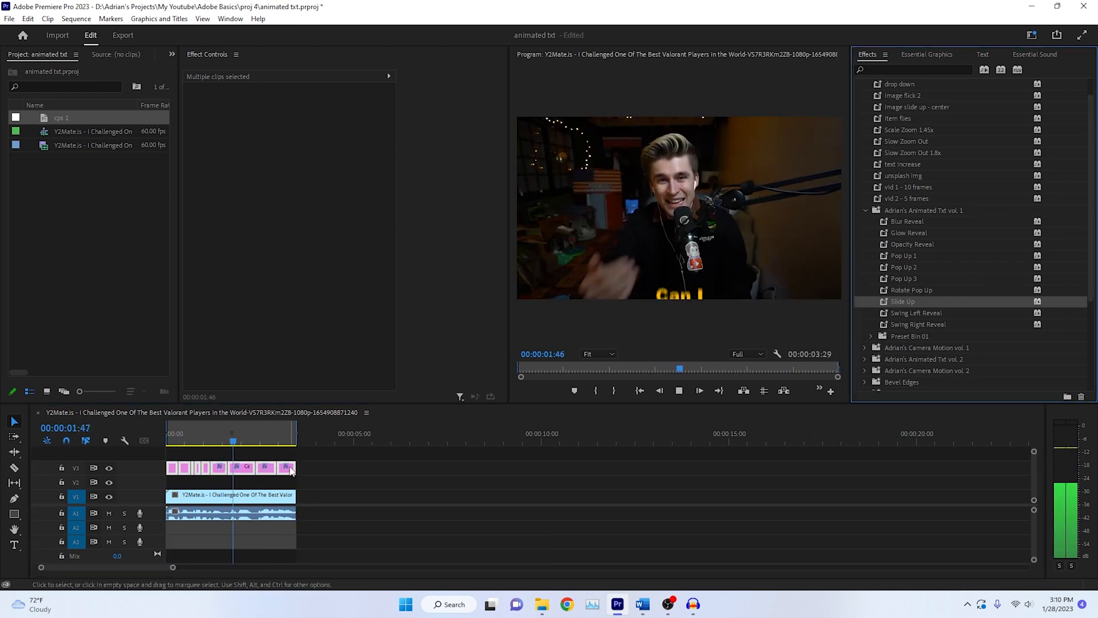